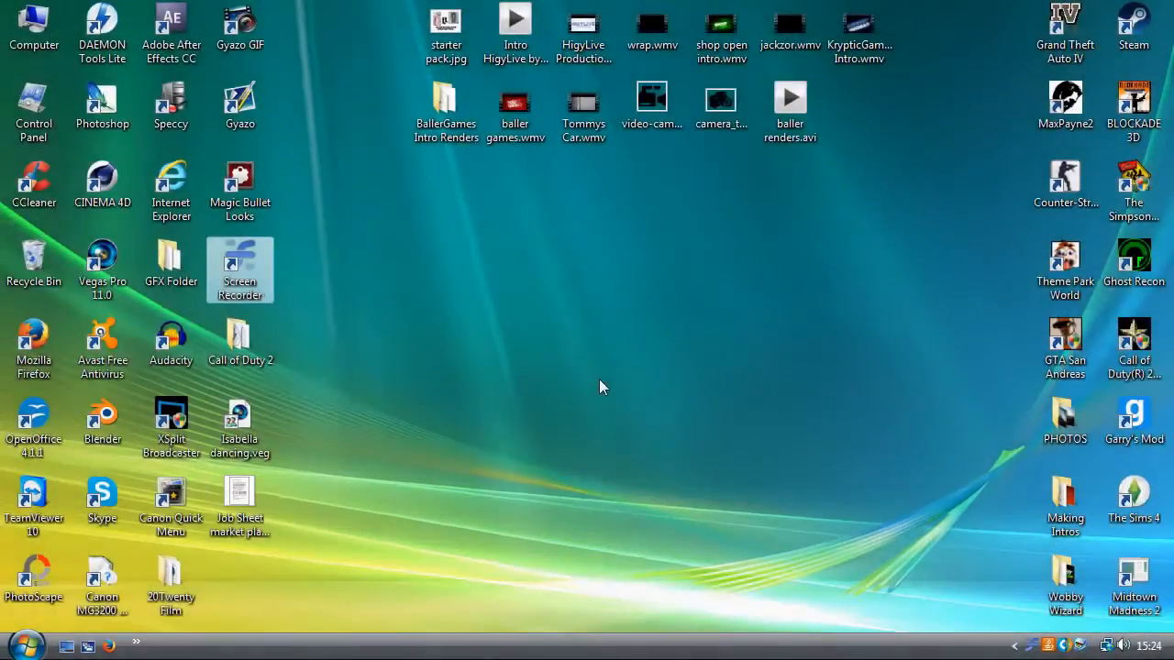
Step: Launch Vegas Pro 11.0 from the desktop and browse its Explorer panel to the Desktop folder
left_click(26, 643)
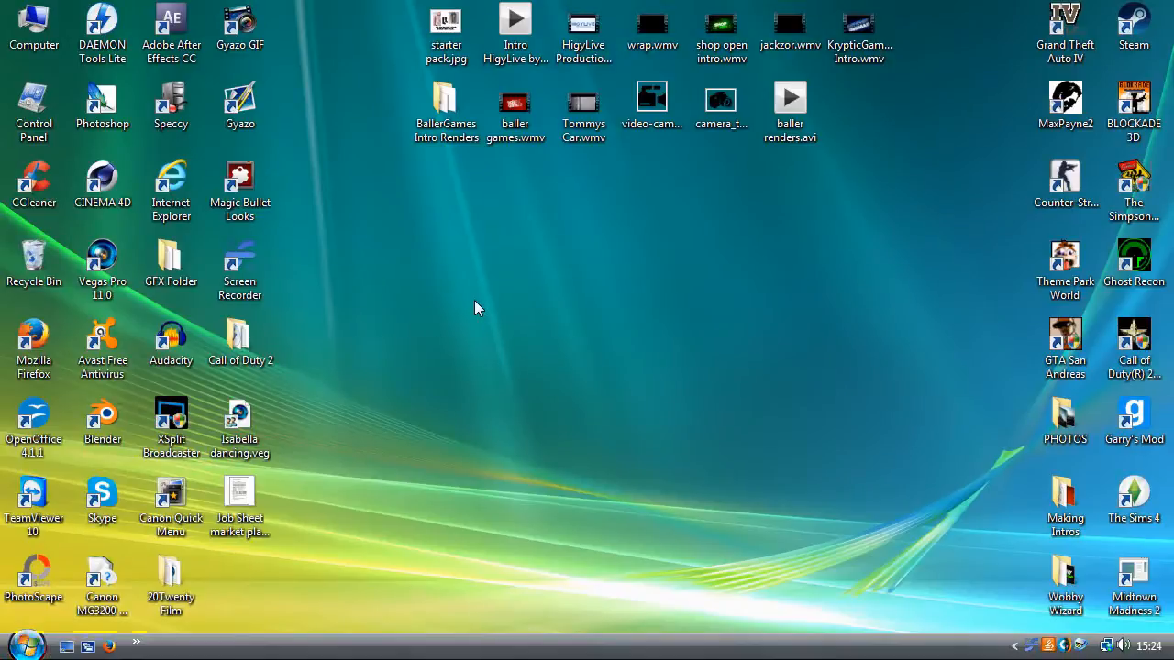
mouse_move(481, 303)
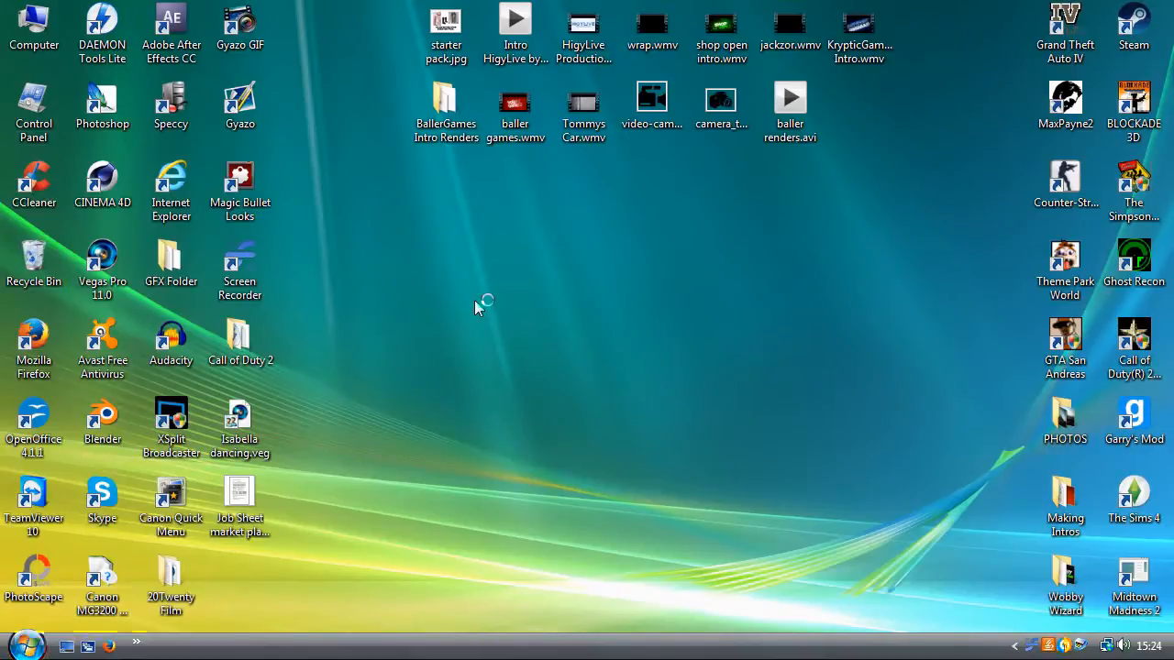
mouse_move(532, 486)
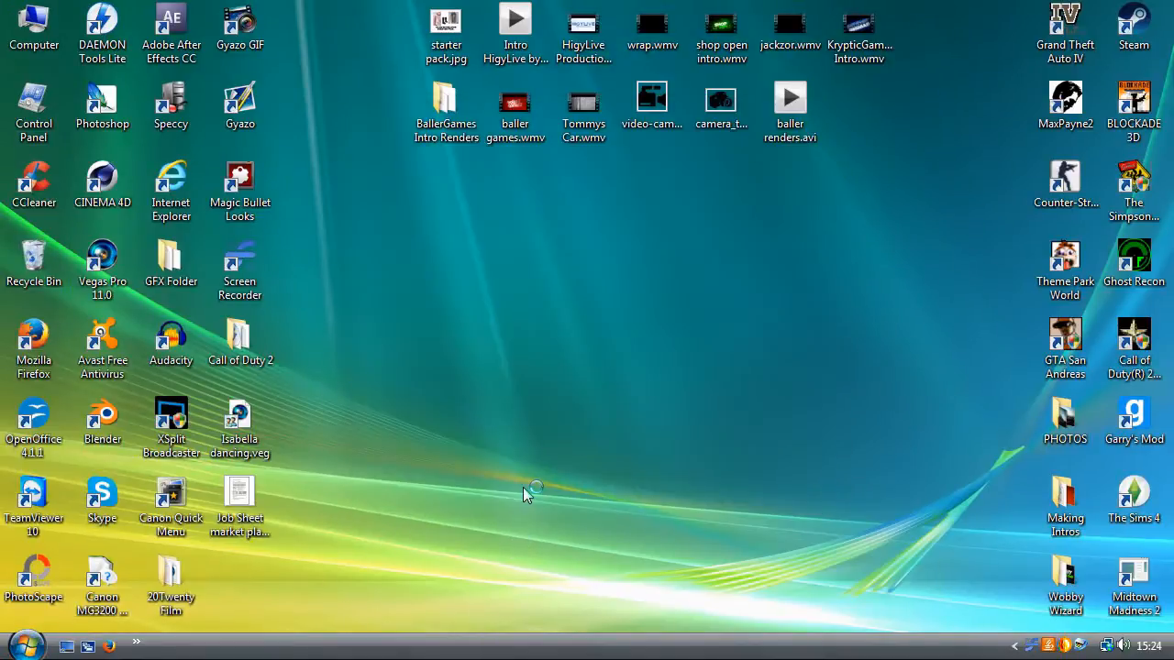
double_click(103, 257)
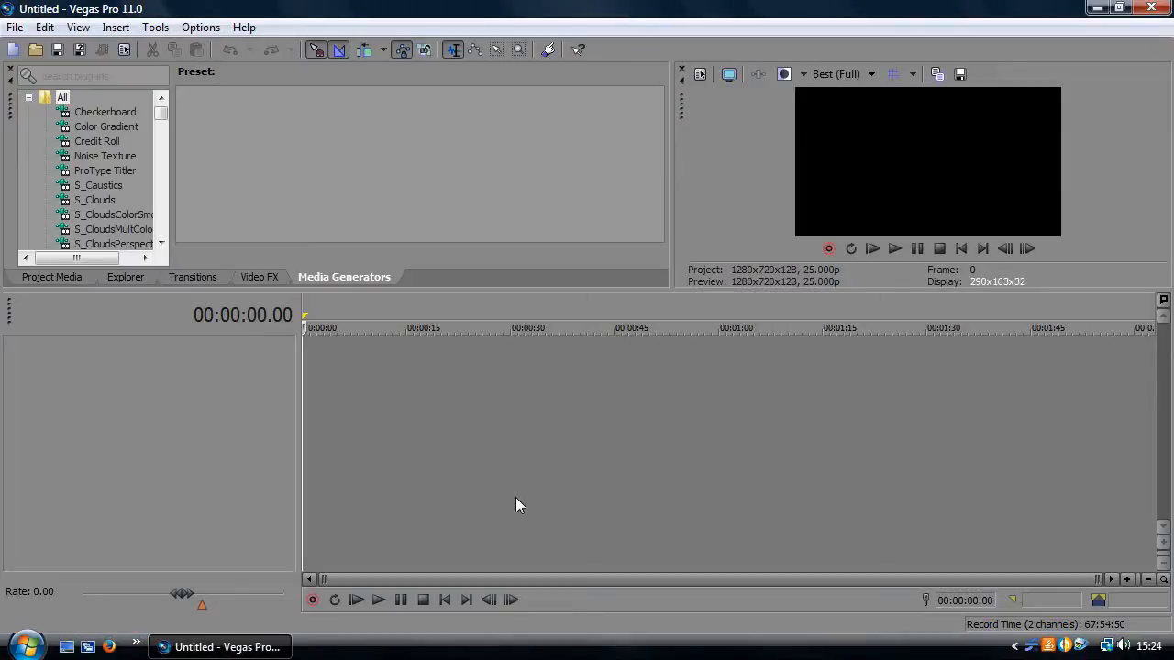
left_click(125, 275)
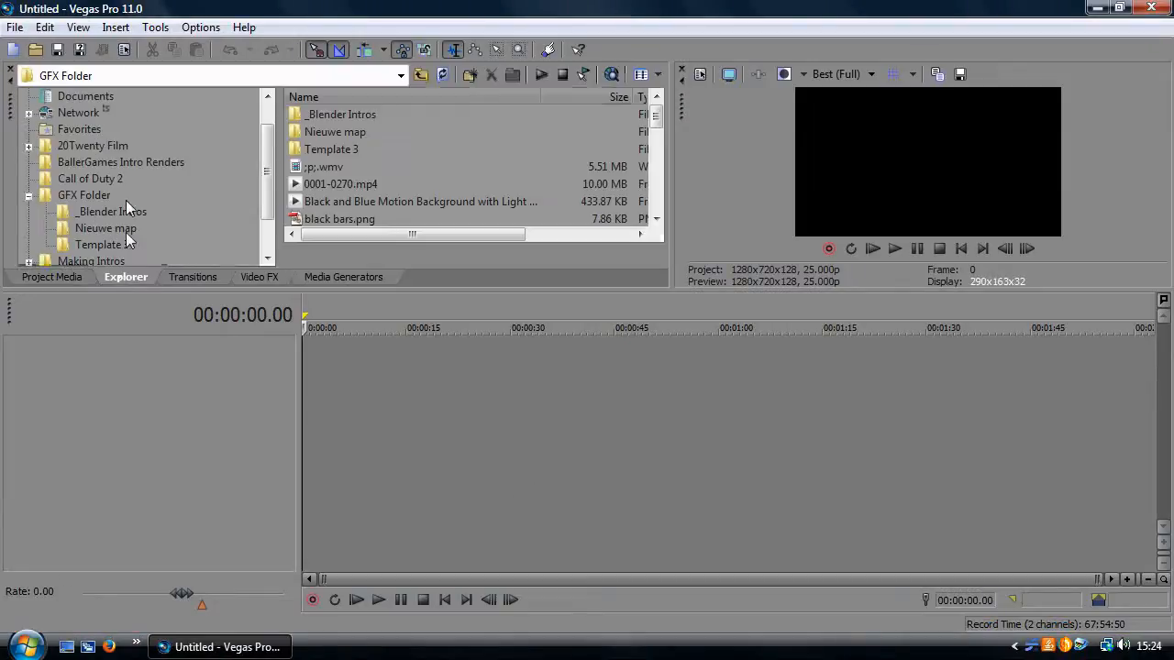
left_click(58, 95)
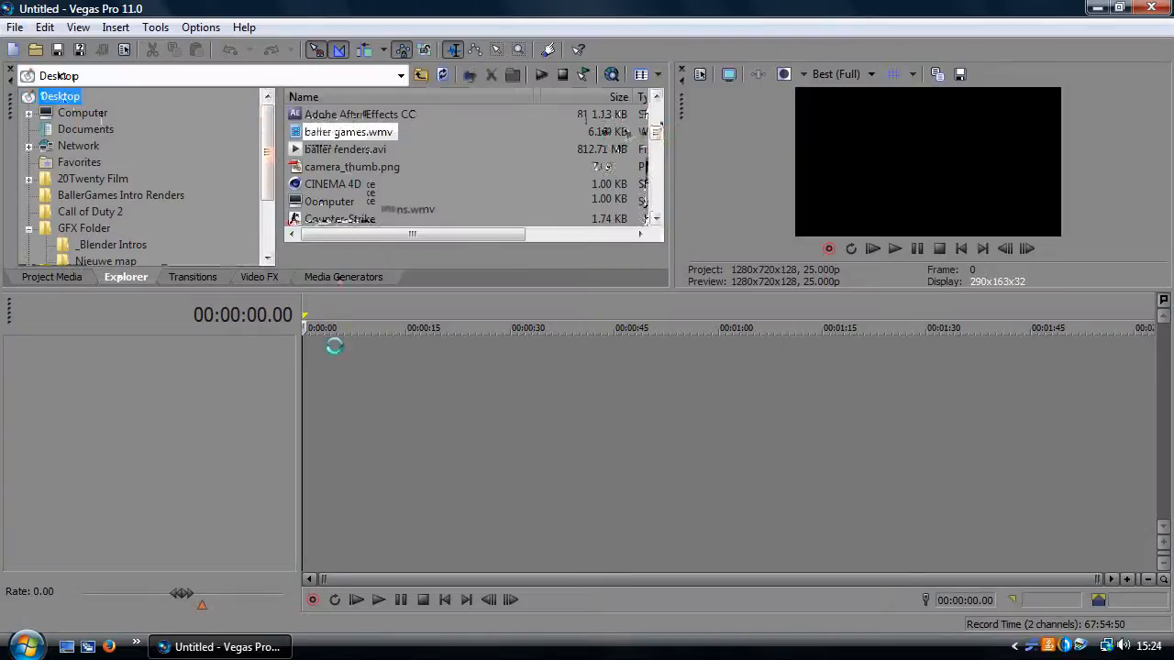
Step: Place baller renders.avi on the timeline with Disable resample set in its event properties
left_click(349, 132)
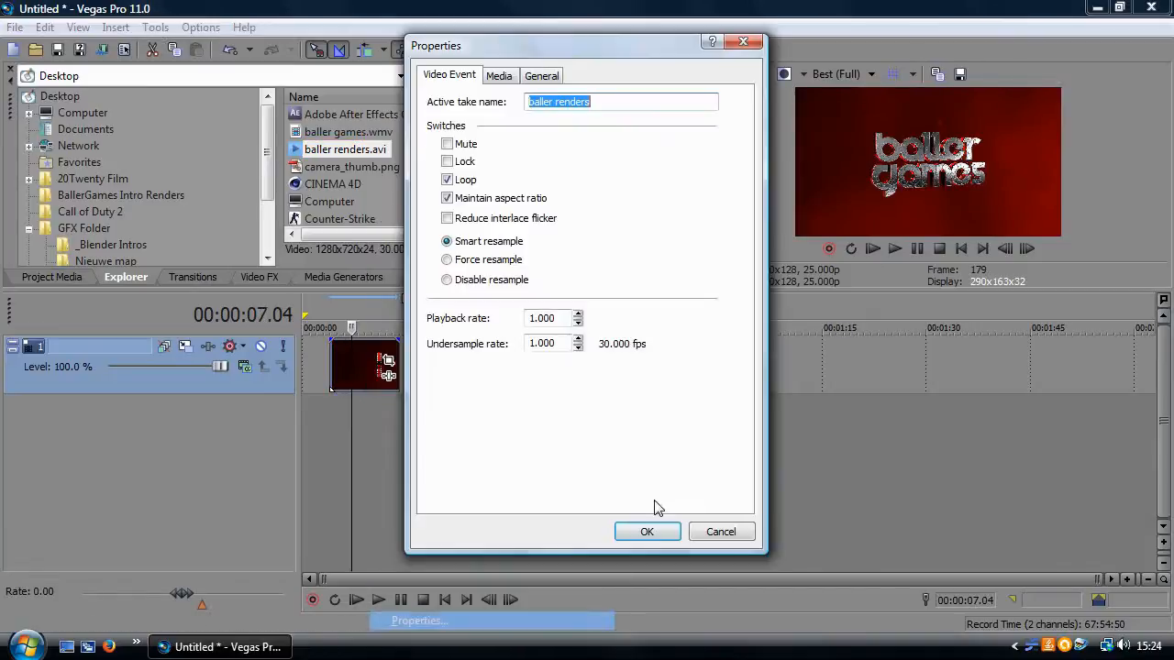
left_click(447, 279)
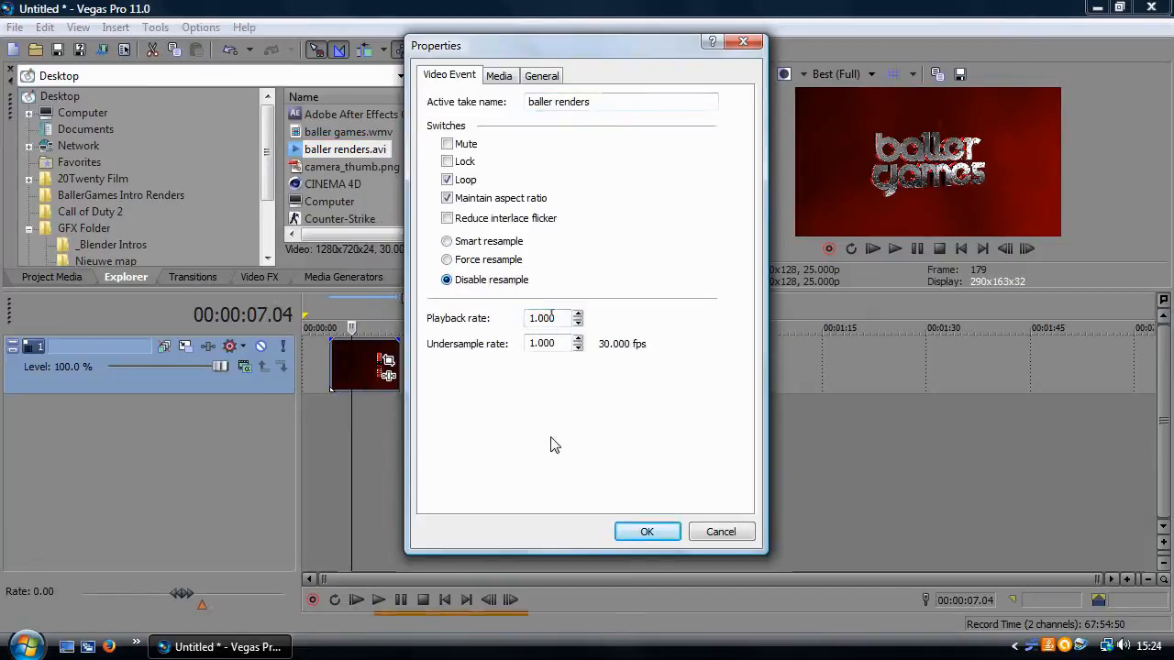
left_click(646, 532)
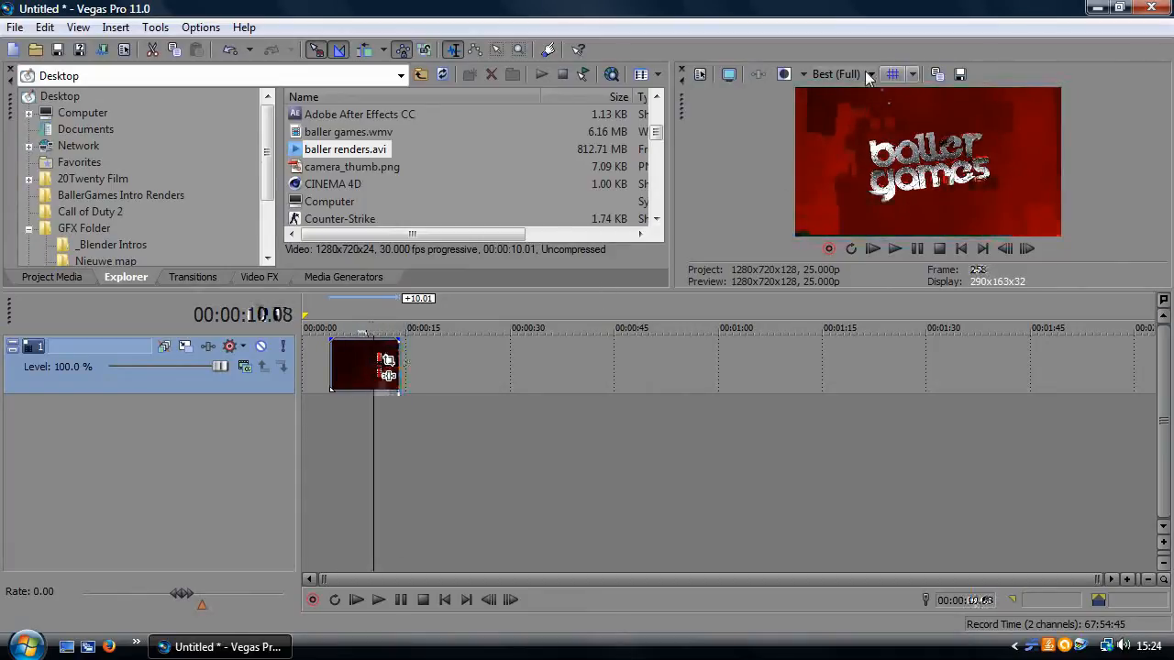
left_click(869, 73)
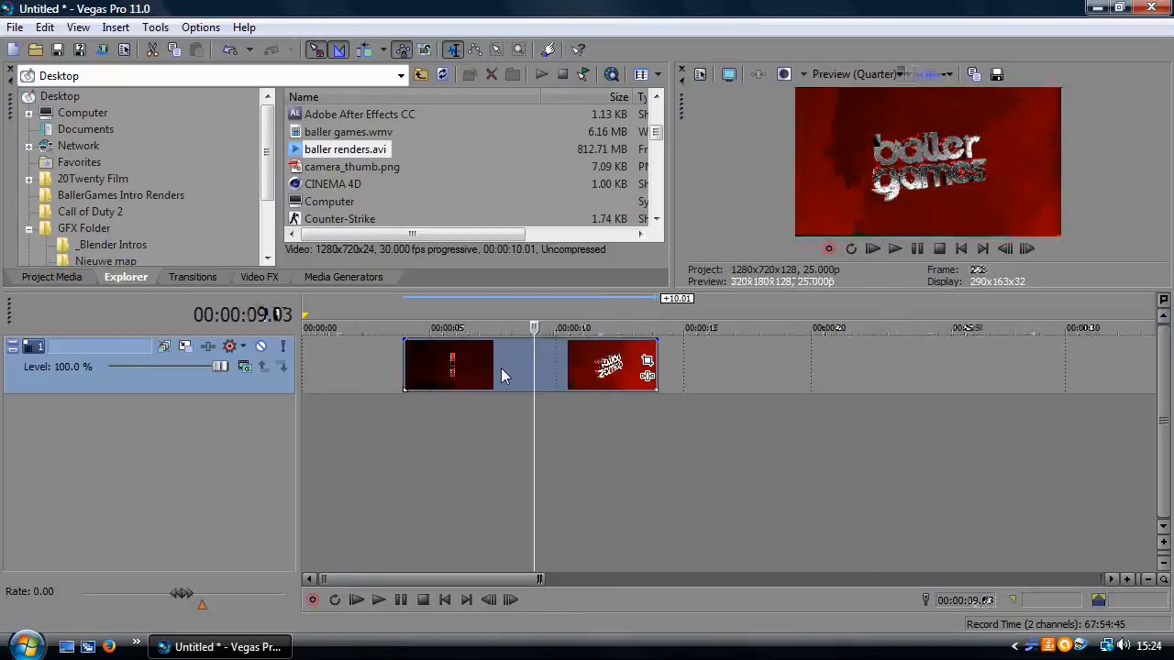
mouse_move(493, 370)
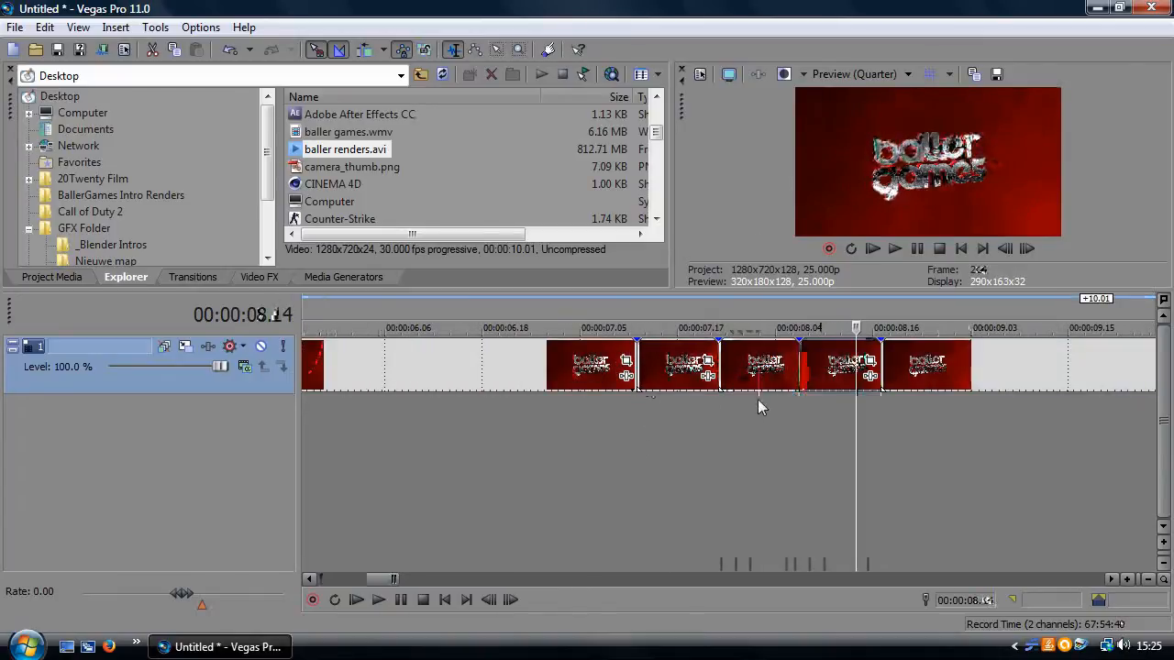
Step: Show the Video FX list after splitting the clip into short pieces
left_click(261, 276)
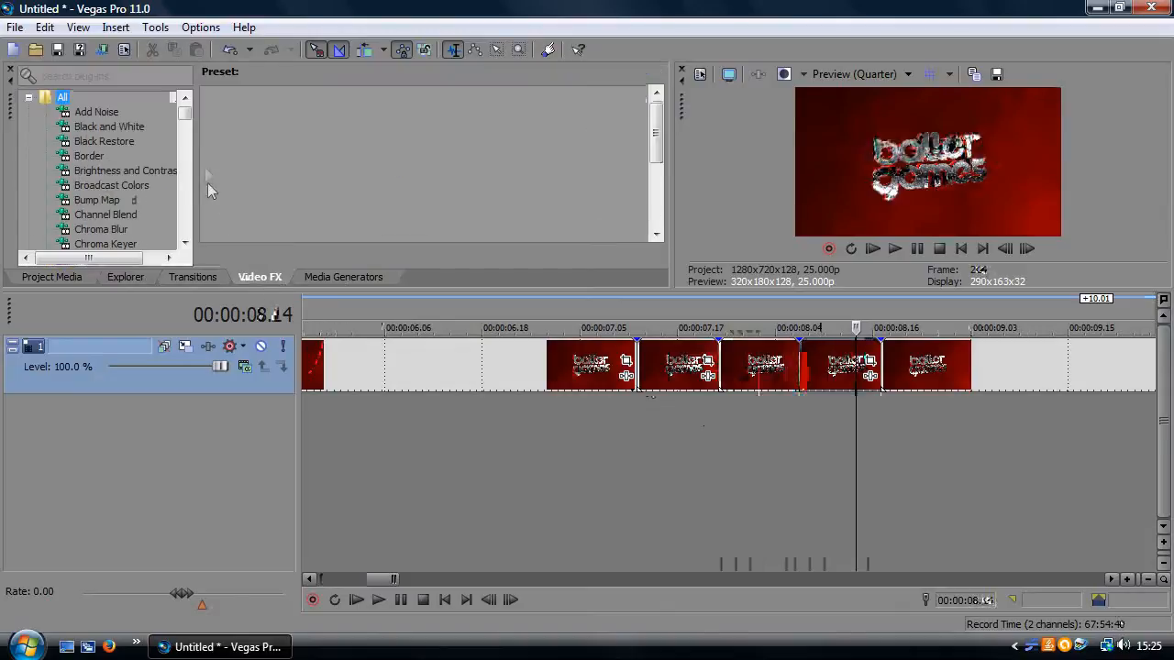
Step: Scroll to the Sapphire Distort effects and select S_WarpPerspective to show its presets
scroll("down", 3)
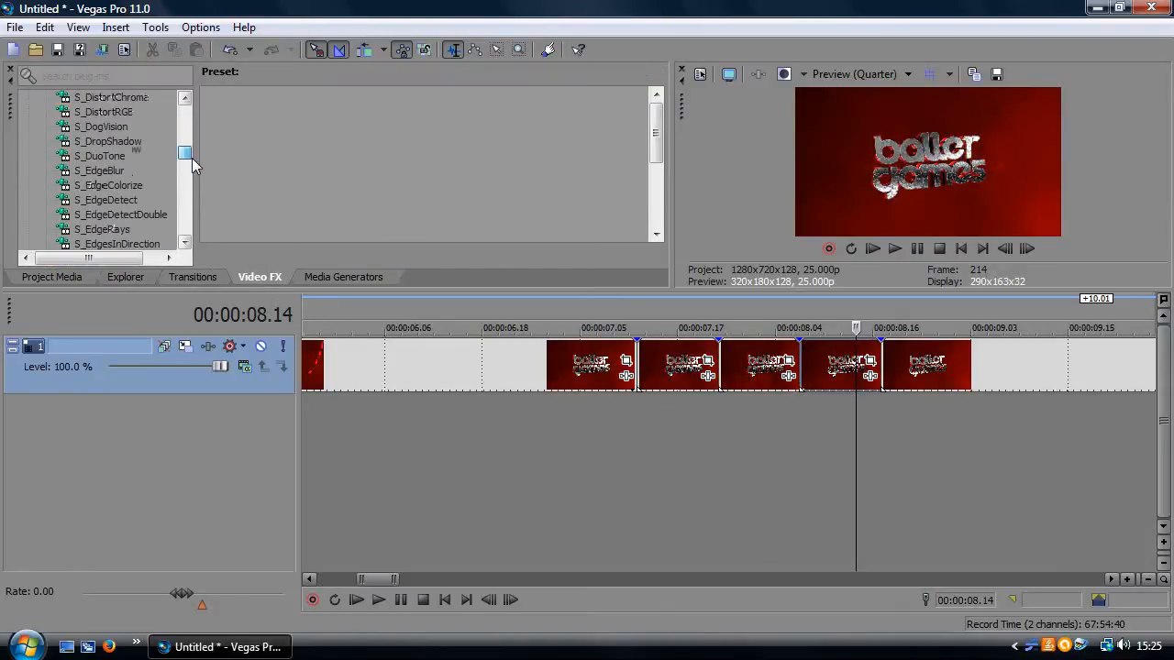
scroll("down", 3)
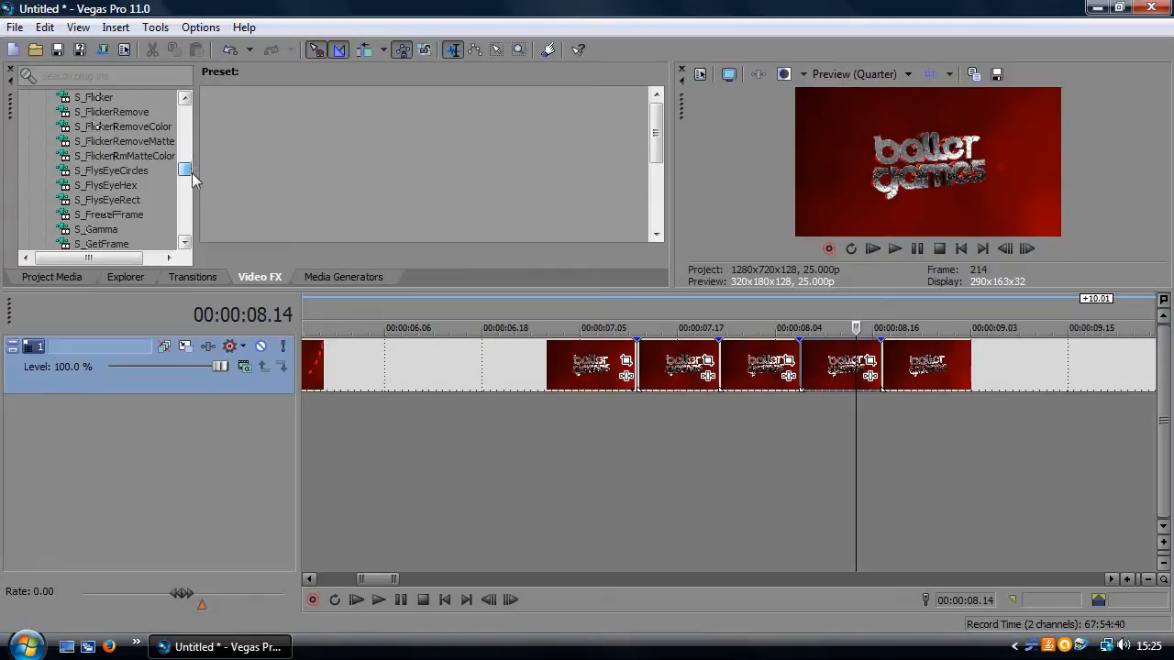
scroll("down", 3)
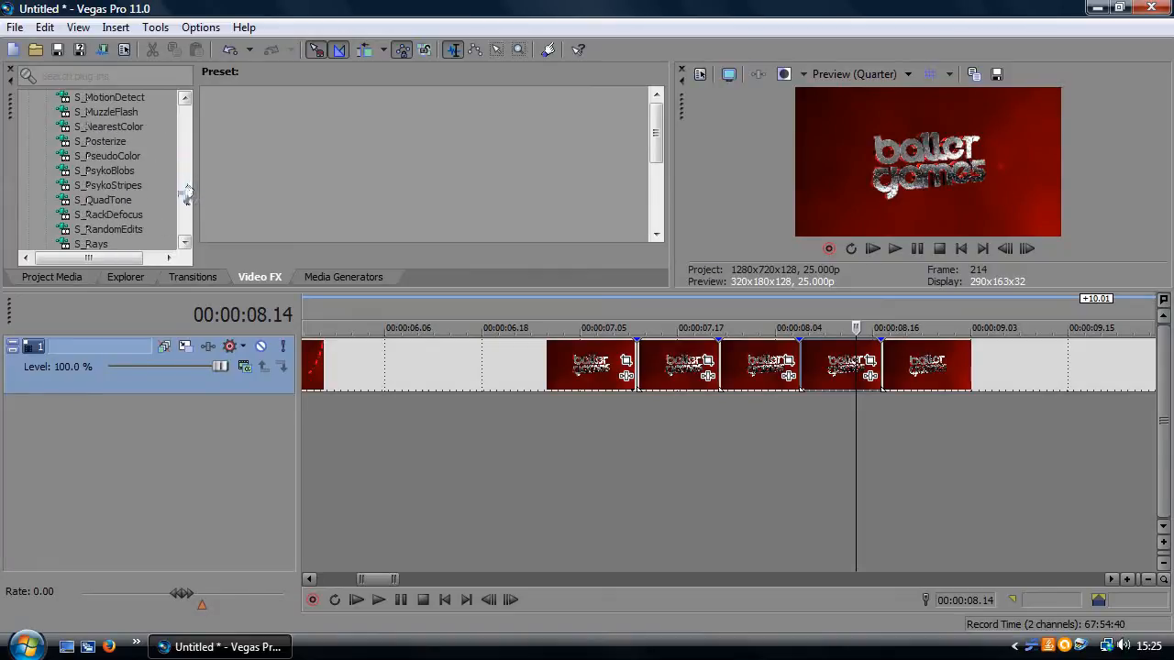
scroll("down", 3)
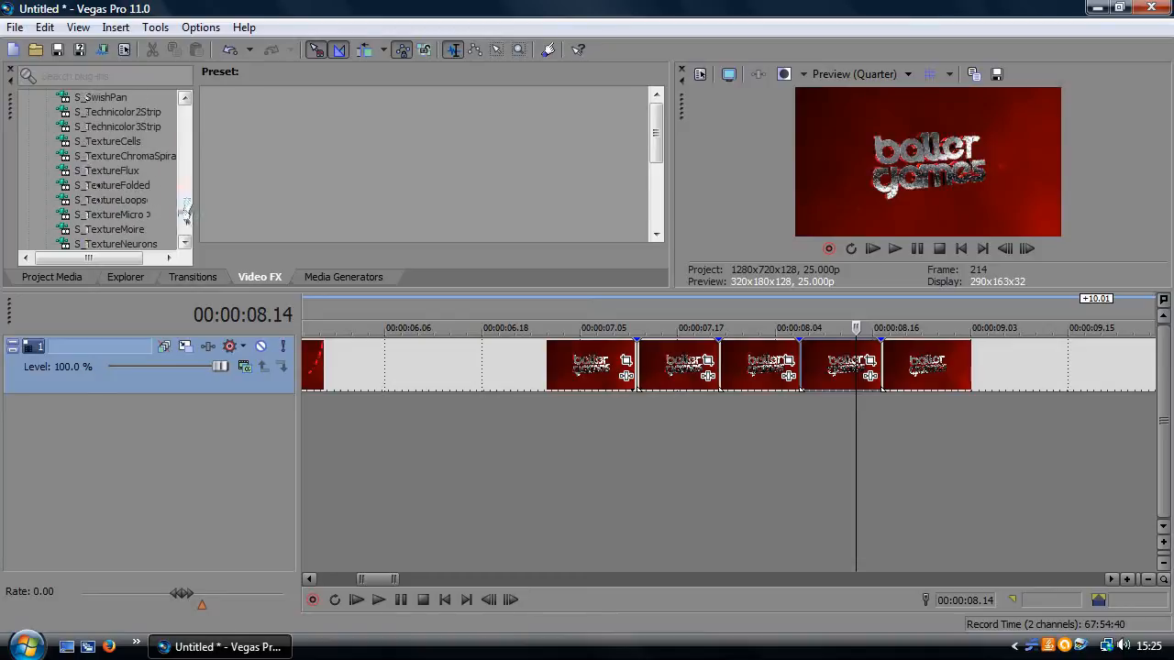
scroll("down", 3)
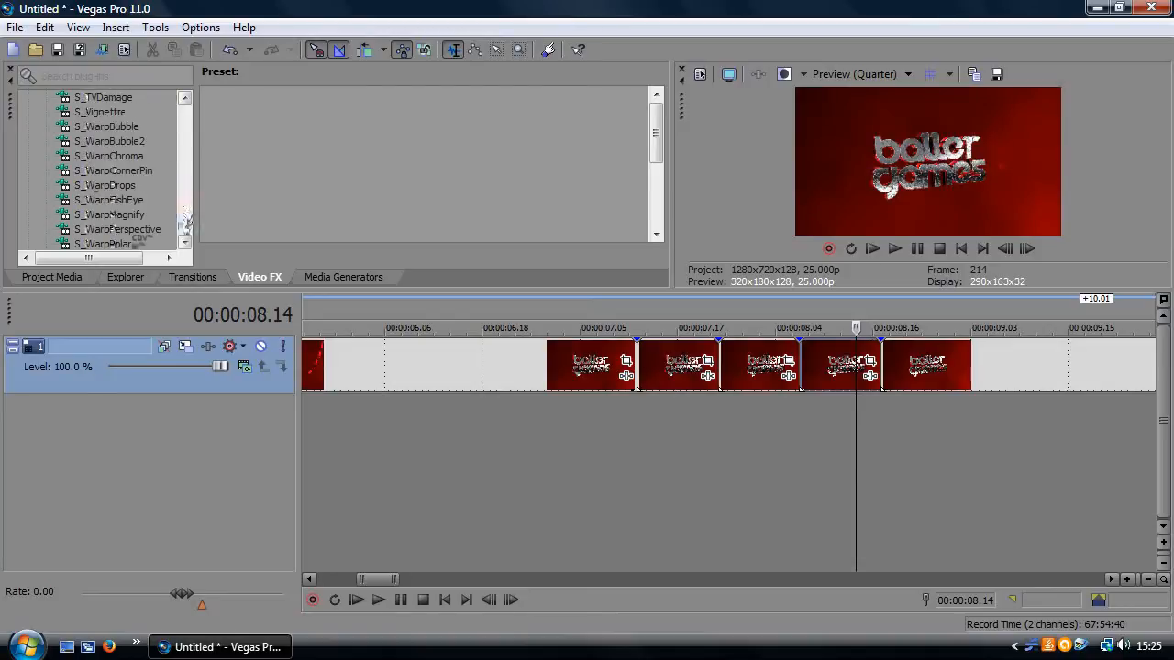
left_click(117, 229)
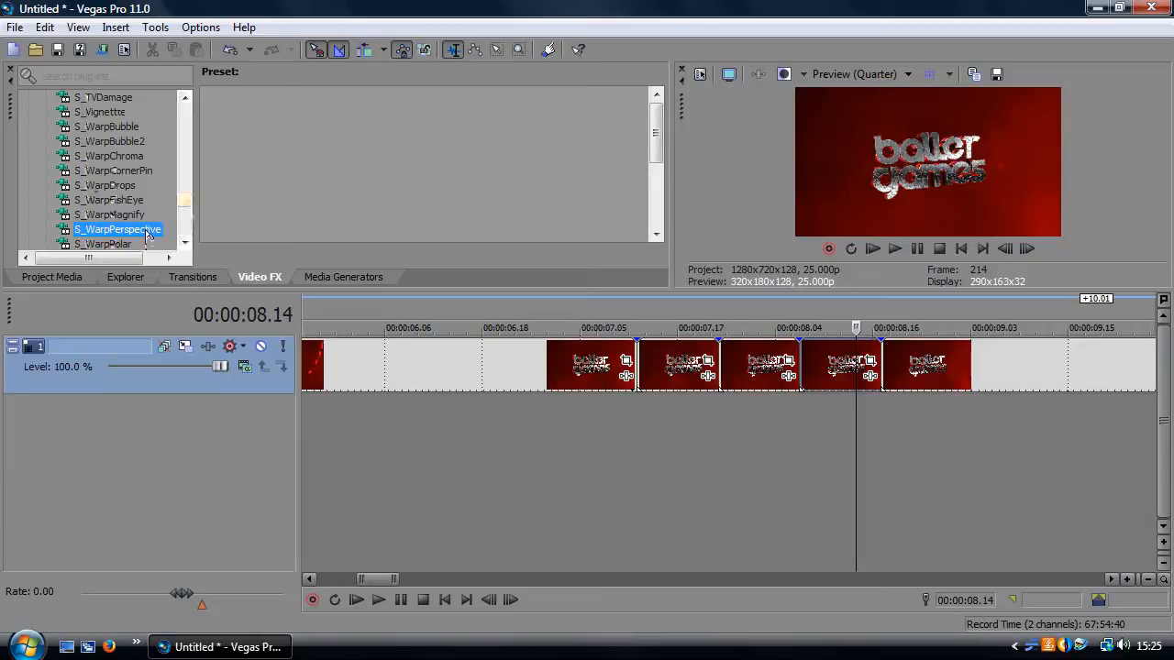
left_click(118, 229)
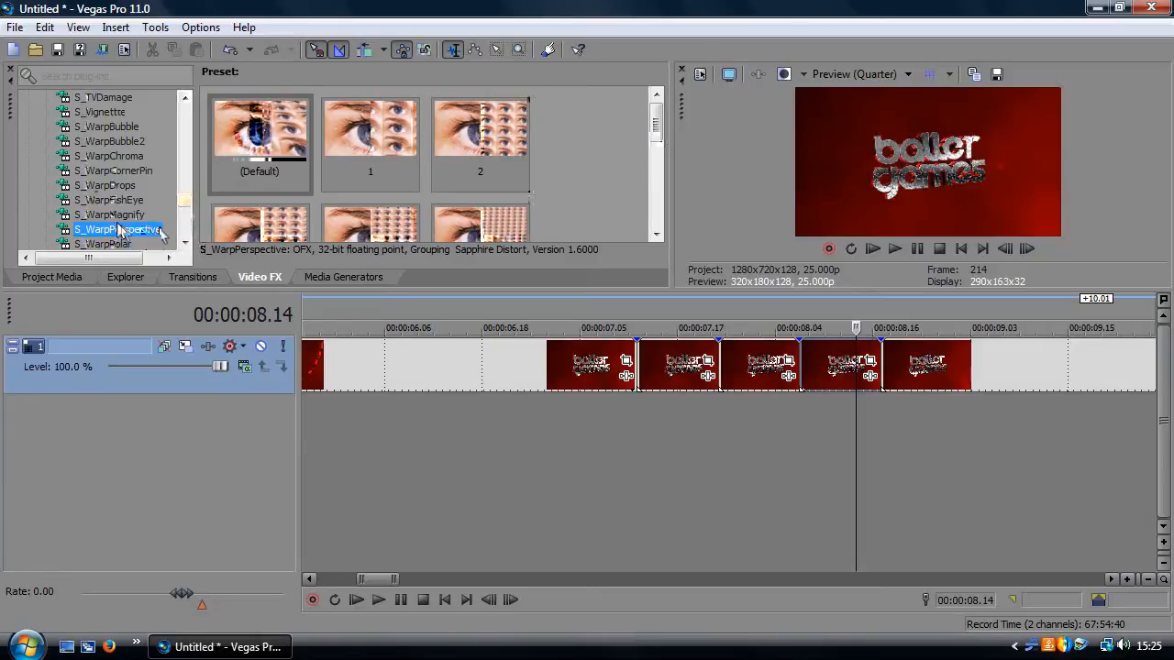
Step: Drop S_WarpPerspective on a clip piece and set Z Dist 4.897, Tele Lens Width 0.200
left_click(260, 143)
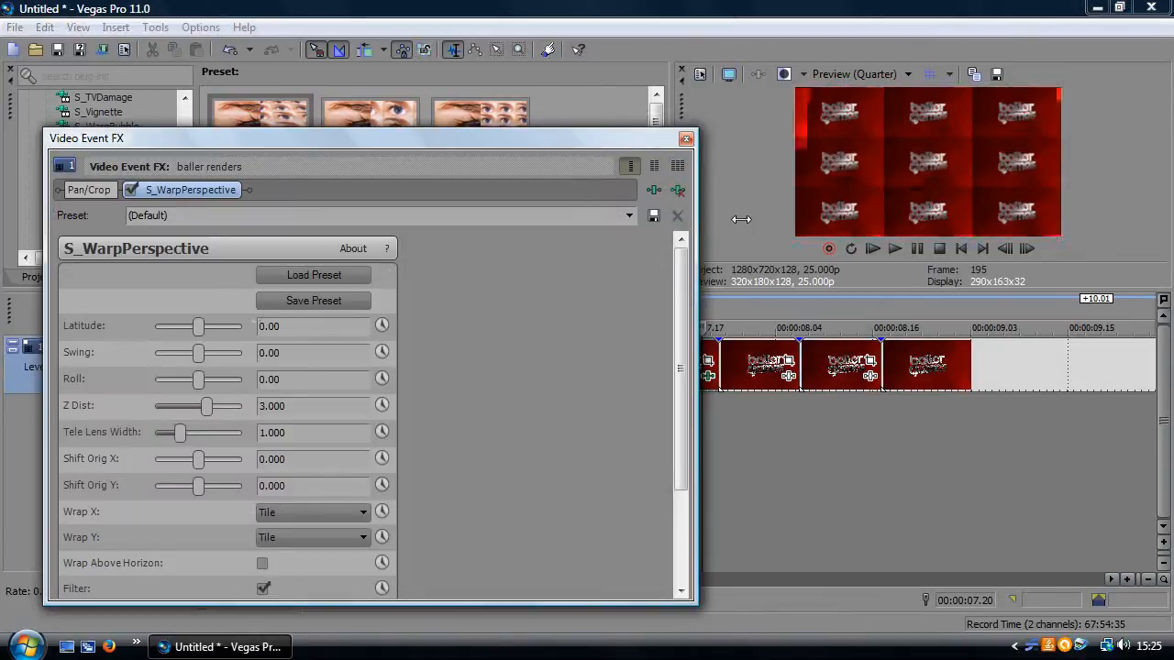
mouse_move(1009, 168)
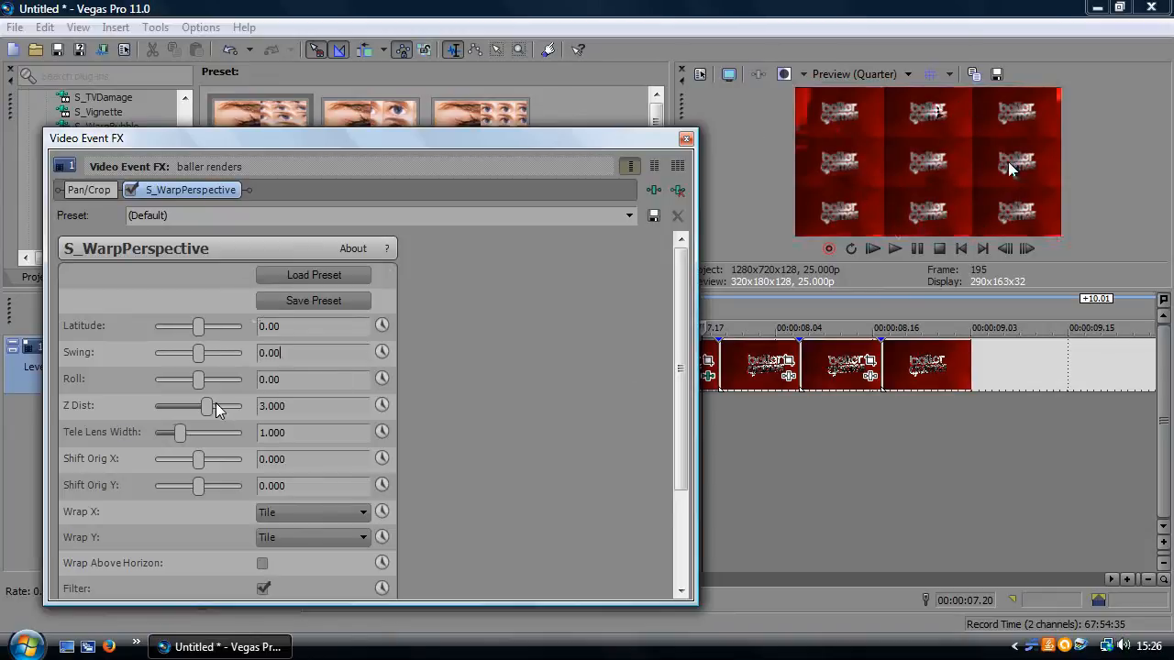
left_click_drag(206, 408, 231, 407)
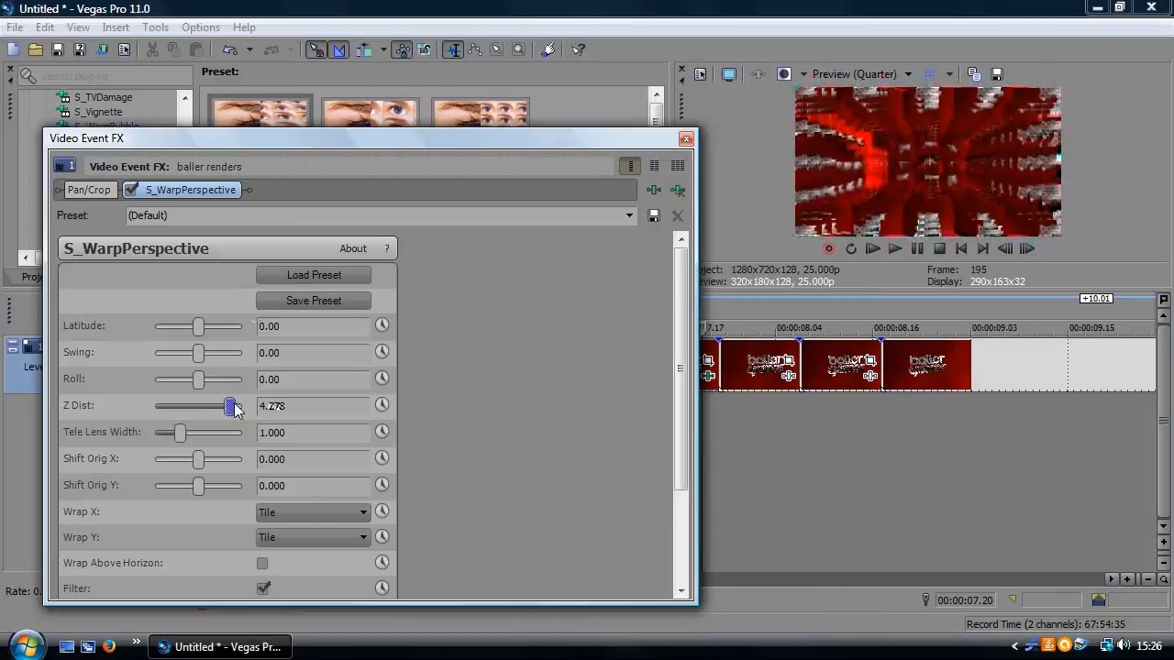
left_click_drag(229, 407, 188, 407)
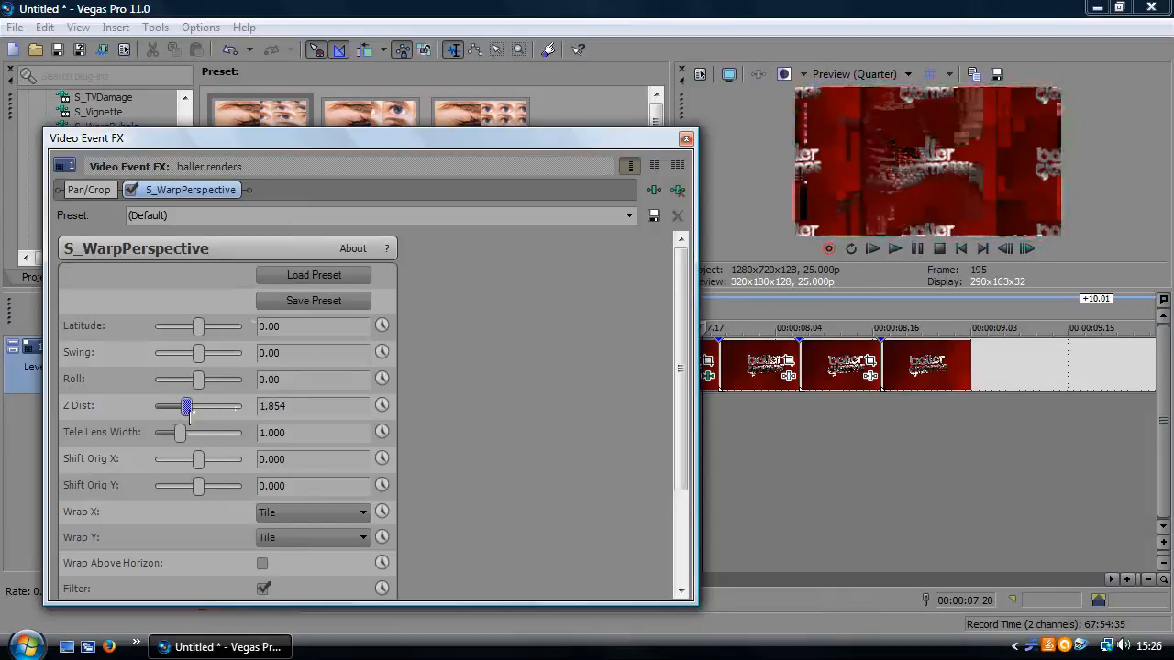
left_click_drag(187, 407, 242, 407)
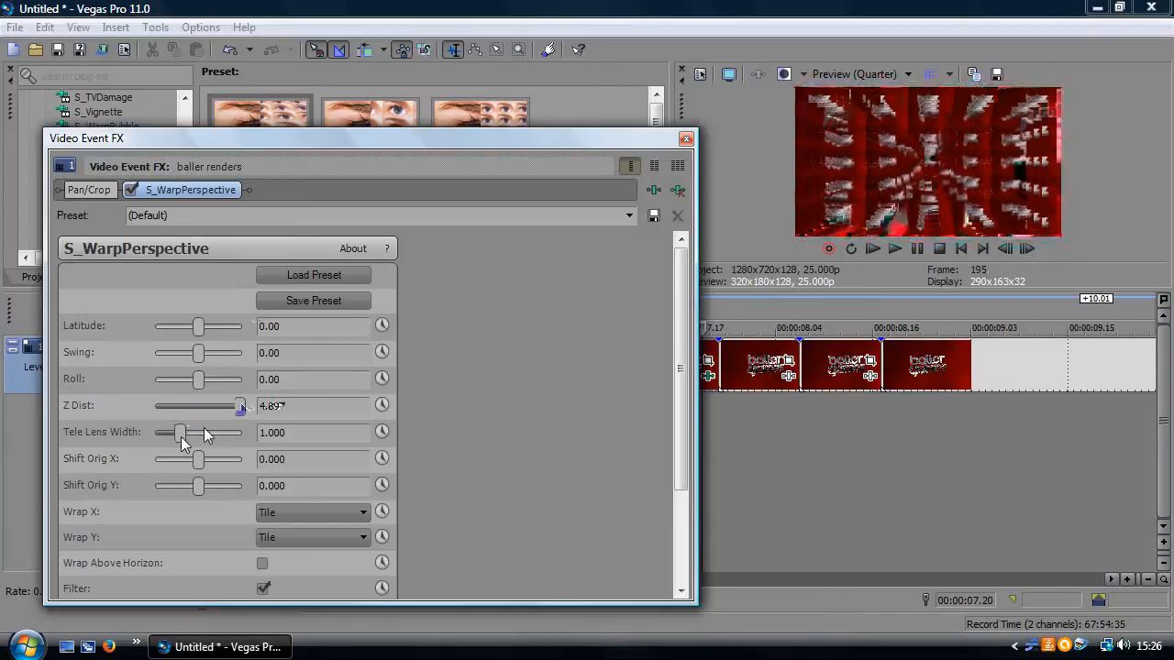
left_click_drag(180, 433, 154, 433)
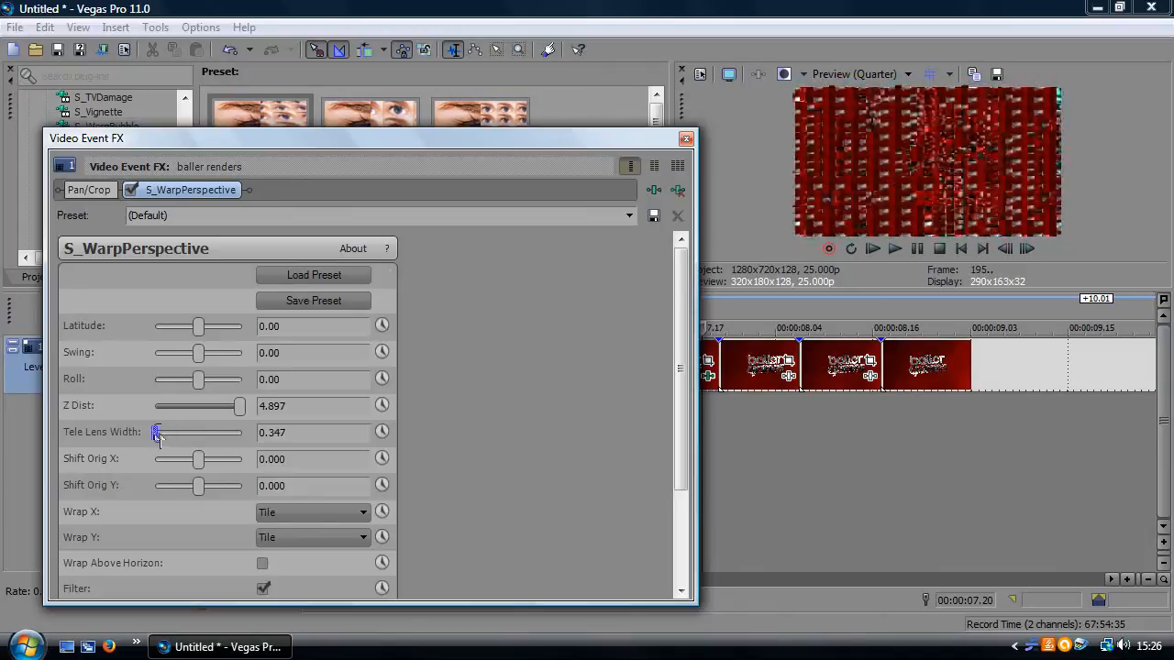
left_click_drag(158, 433, 154, 433)
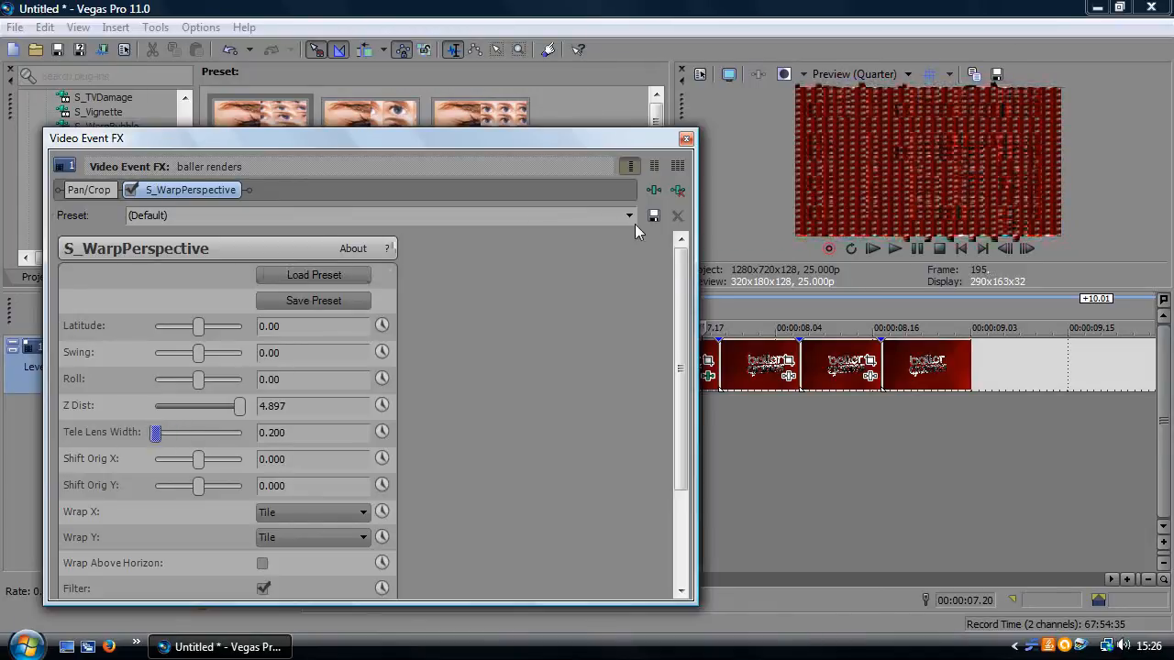
Step: Reset the warp parameters, tweak Latitude, then set Latitude back to 0 on the next piece
left_click(628, 215)
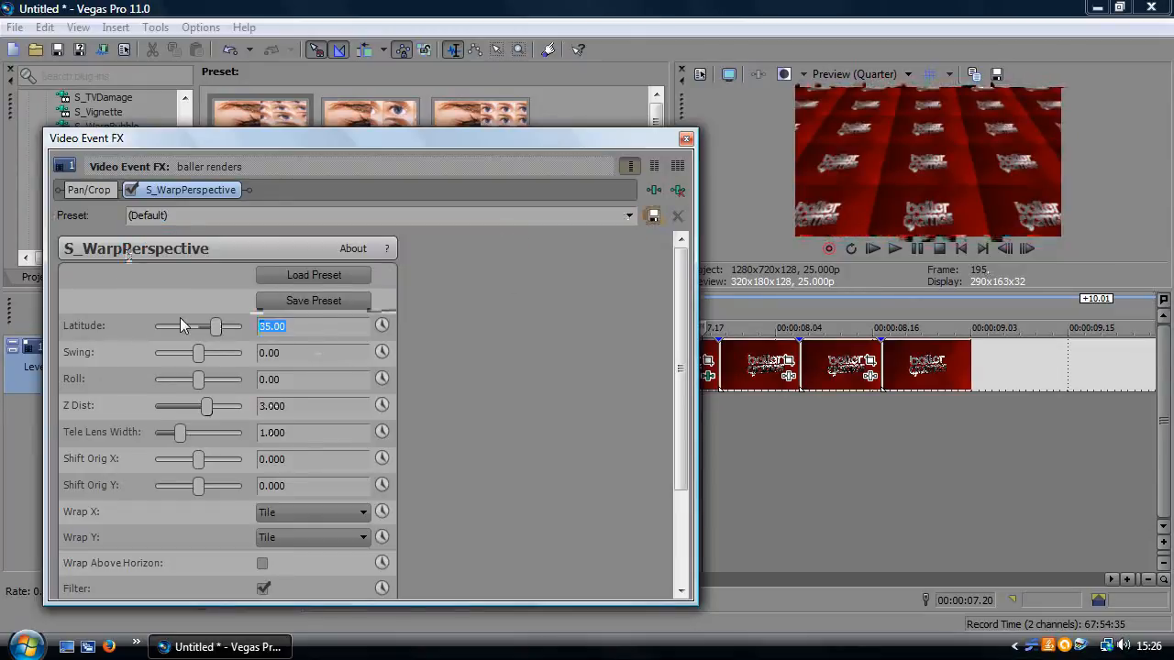
left_click_drag(217, 327, 198, 327)
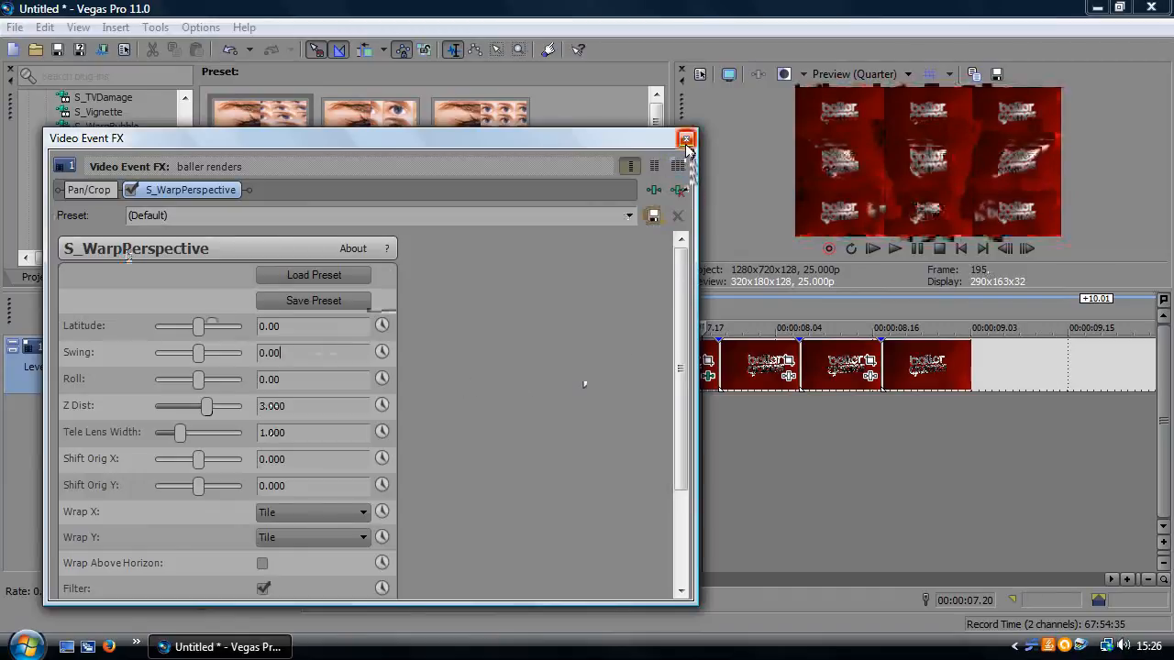
left_click(686, 140)
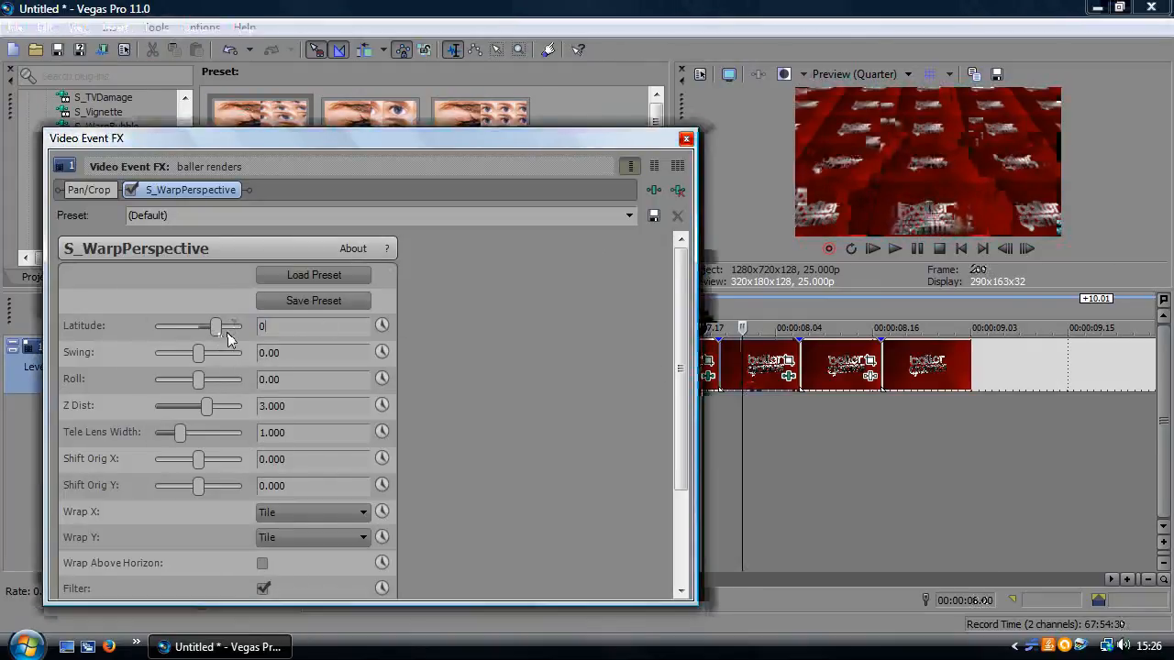
left_click_drag(215, 327, 199, 326)
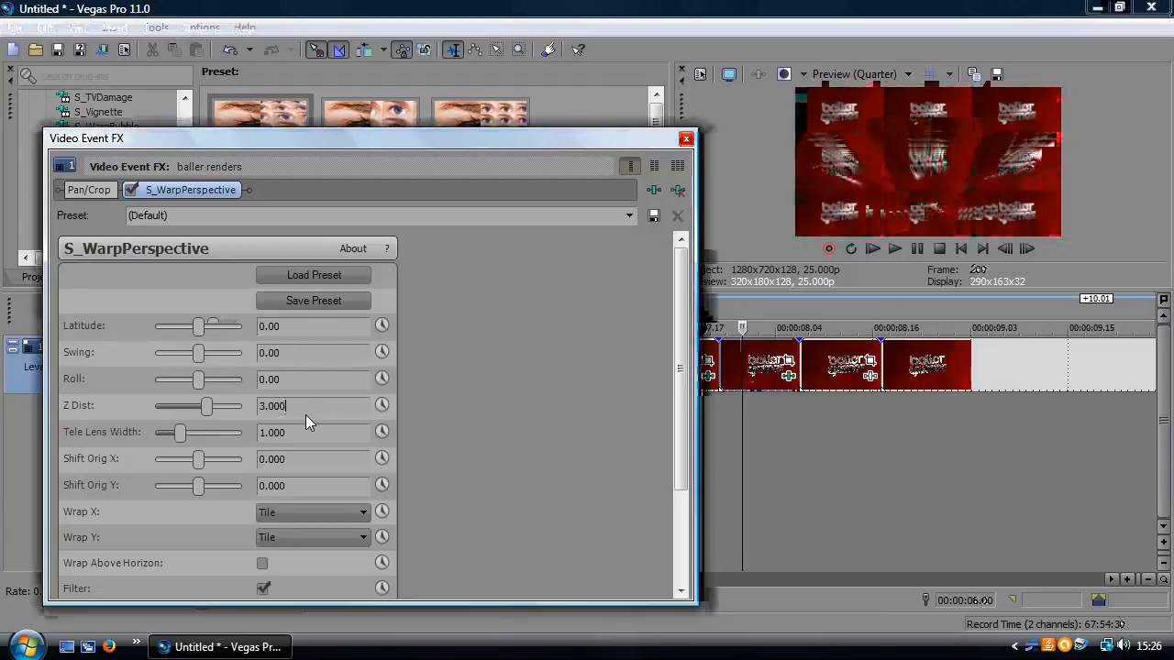
Step: Raise Z Dist to about 4.95 on that piece and close the Video Event FX window
left_click_drag(205, 408, 240, 408)
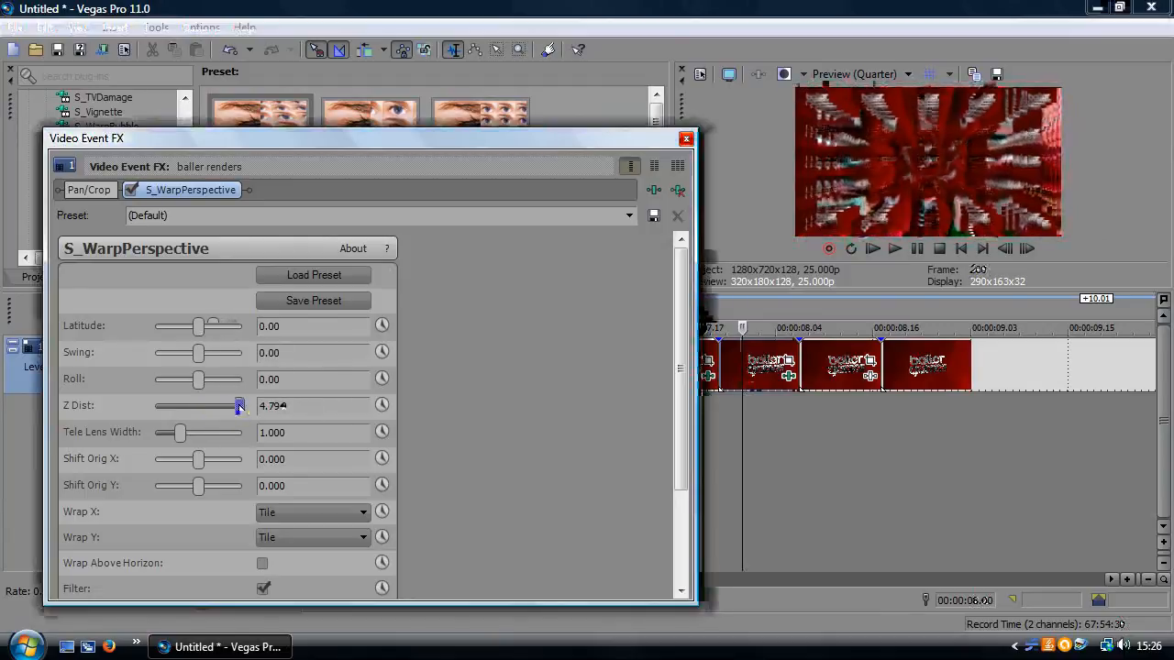
left_click_drag(241, 407, 242, 407)
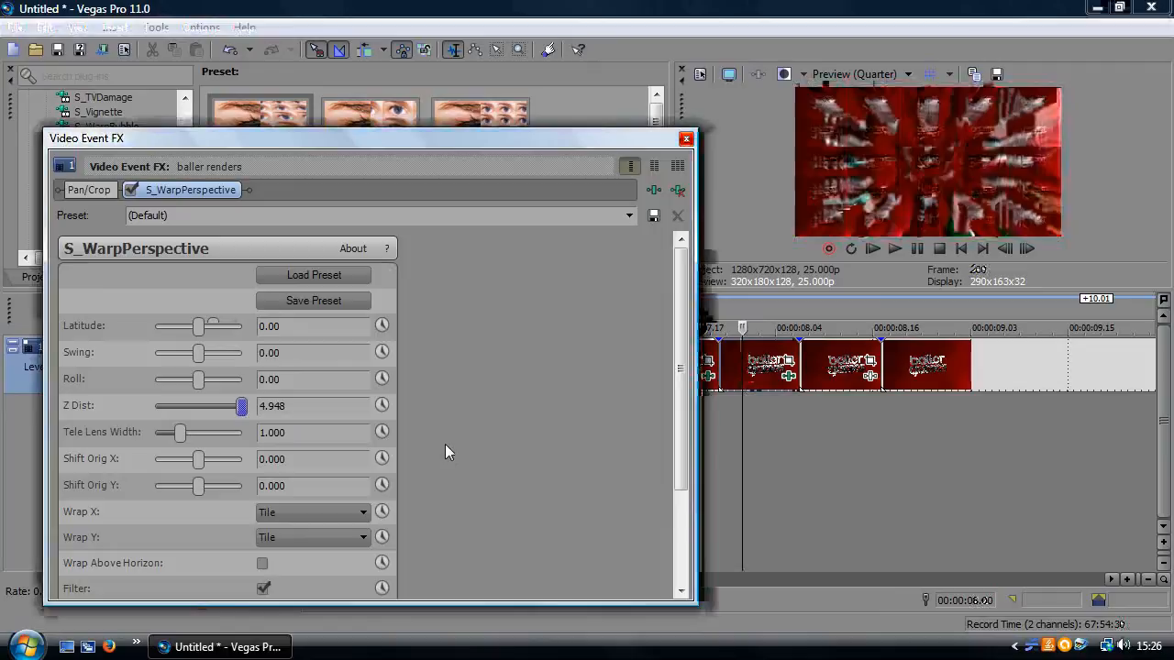
left_click(686, 140)
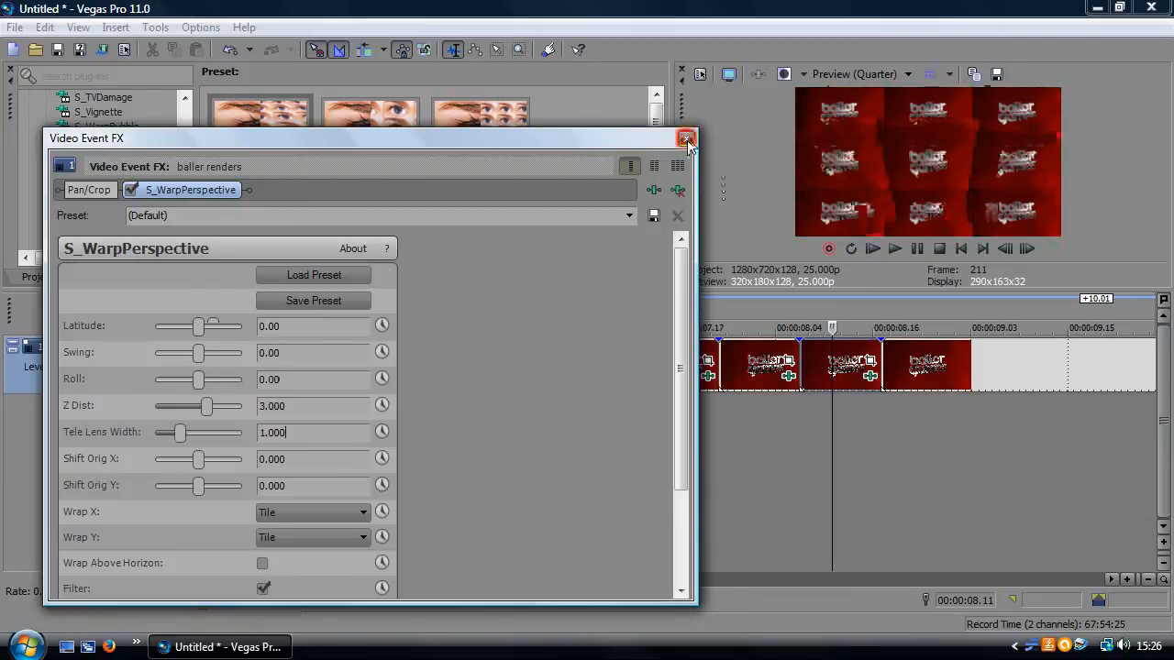
left_click(686, 139)
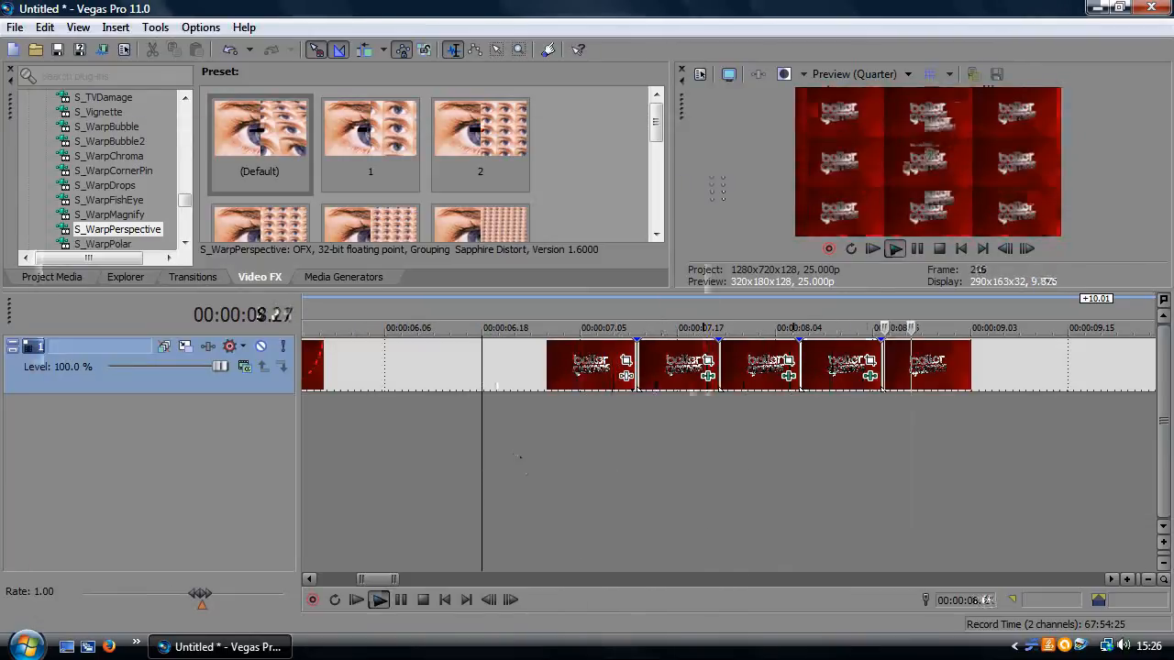